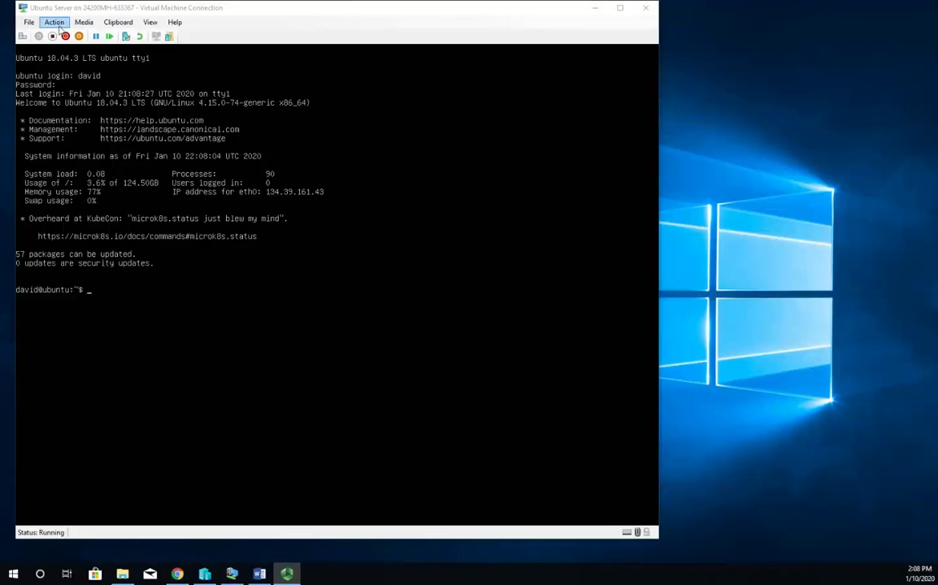
- Switch the Ubuntu server console to Full Screen Mode from the View menu
left_click(150, 23)
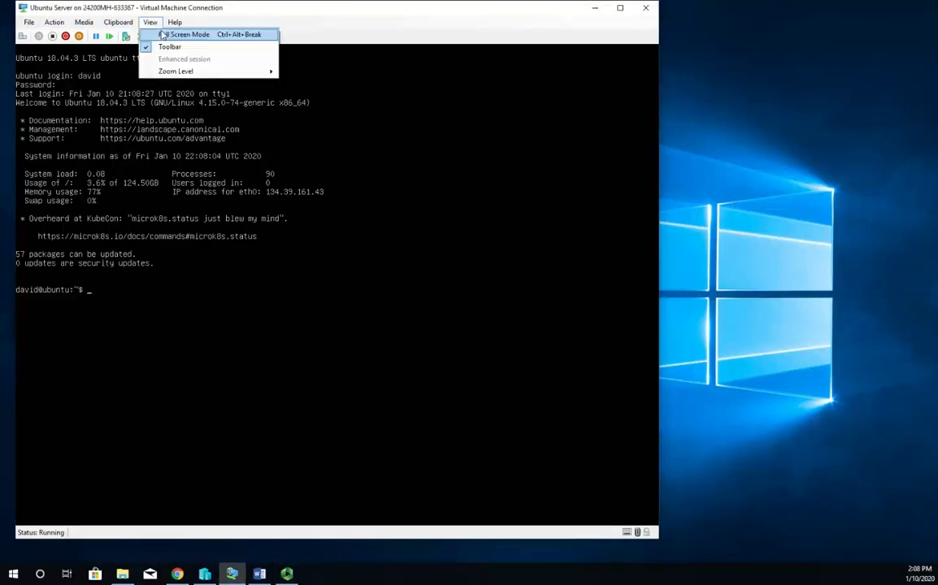
left_click(188, 34)
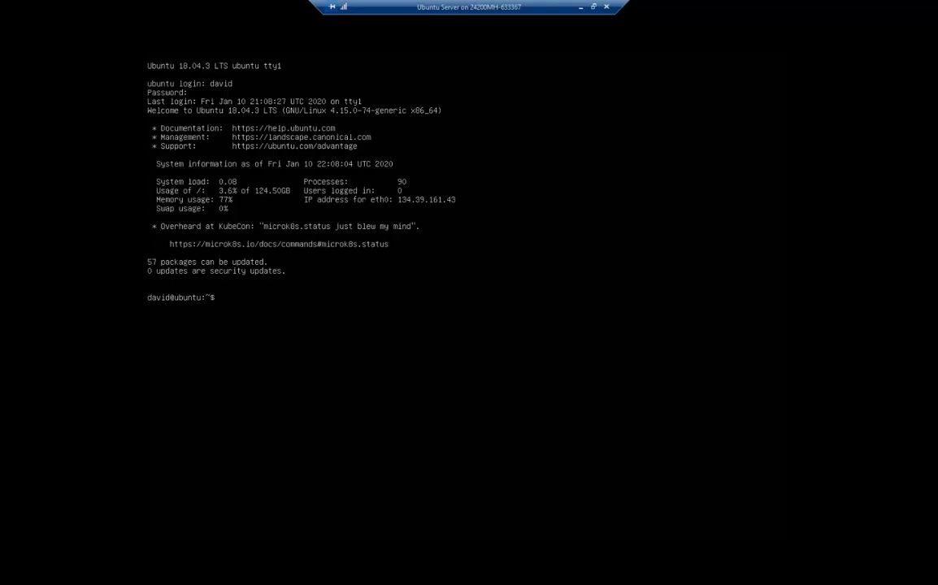
- Become root with sudo su -, then list disks with fdisk -l and lsblk, revealing 50G sdb and sdc
type("fdisk -l")
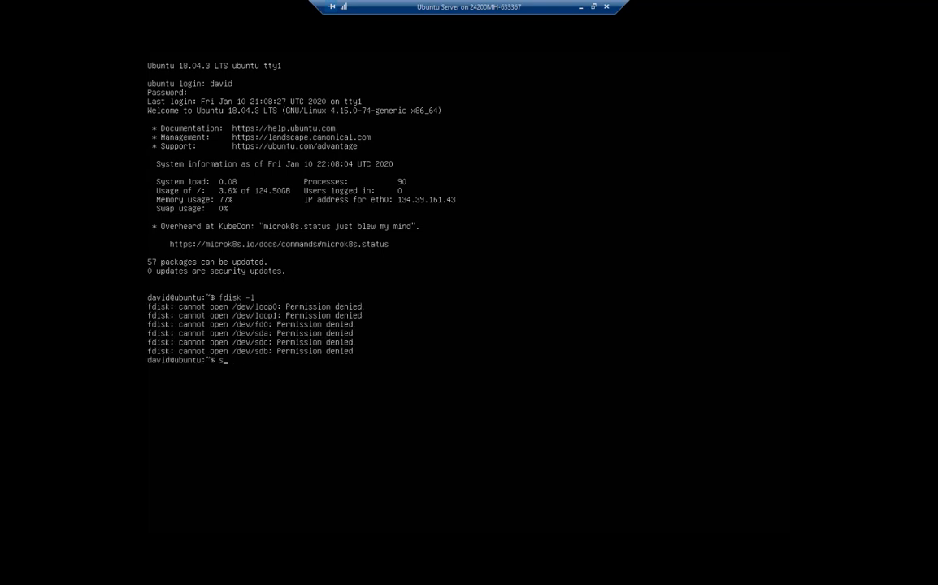
type("sudo su -")
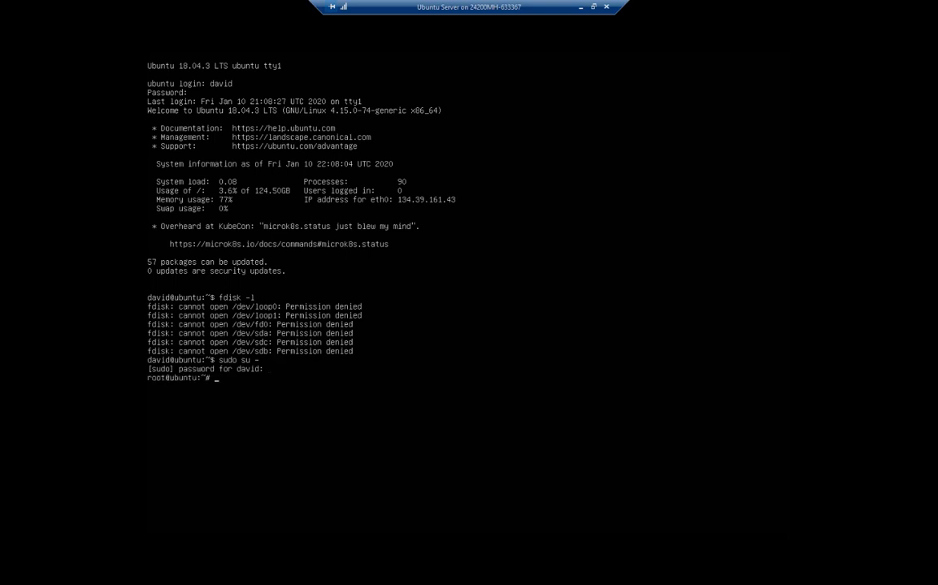
type("f")
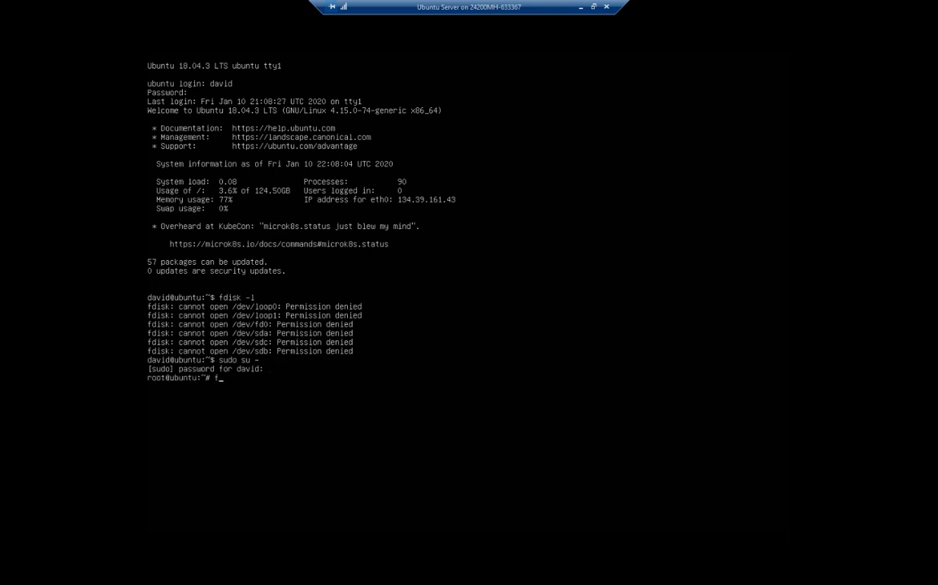
type("disk -l")
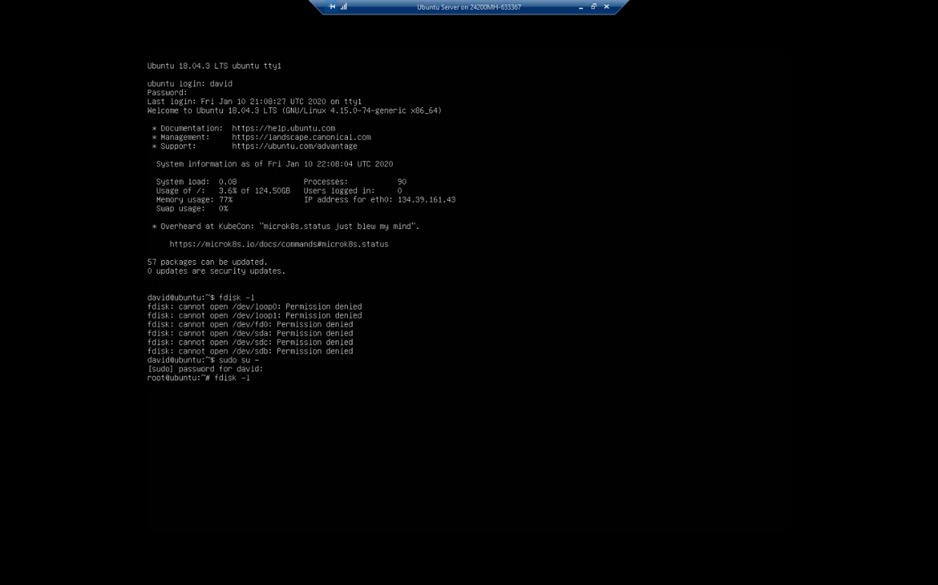
key("Return")
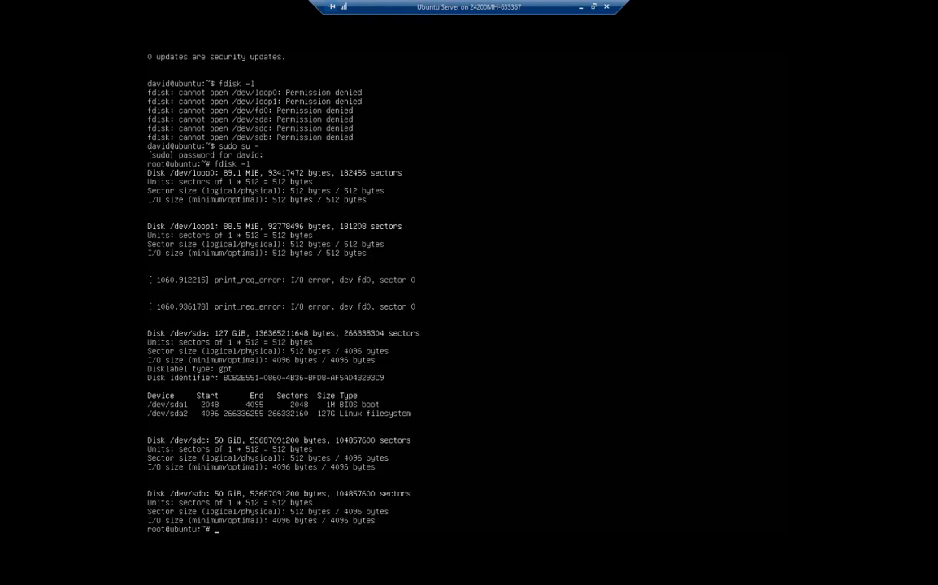
type("lsblk")
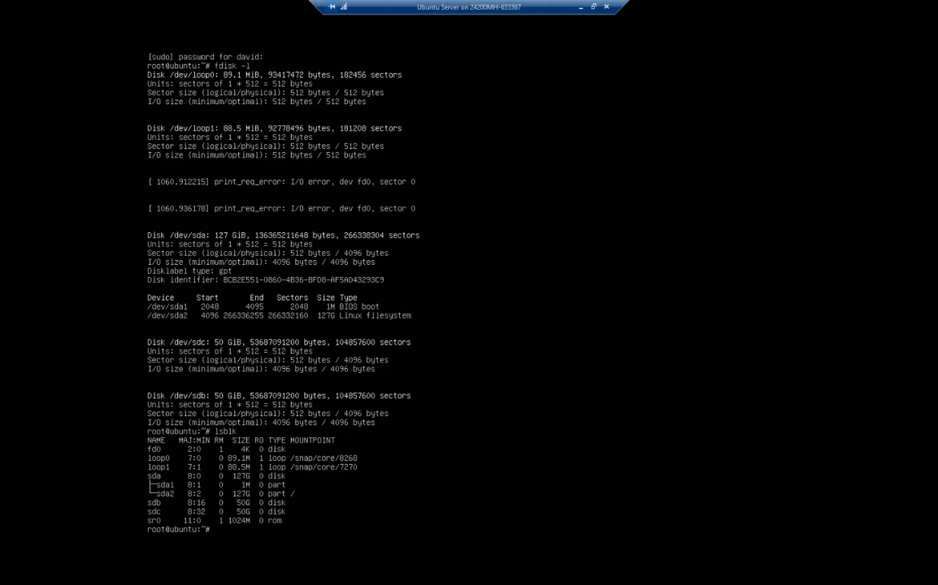
- Run fdisk /dev/sdb to begin interactively partitioning the sdb disk
type("fdisk")
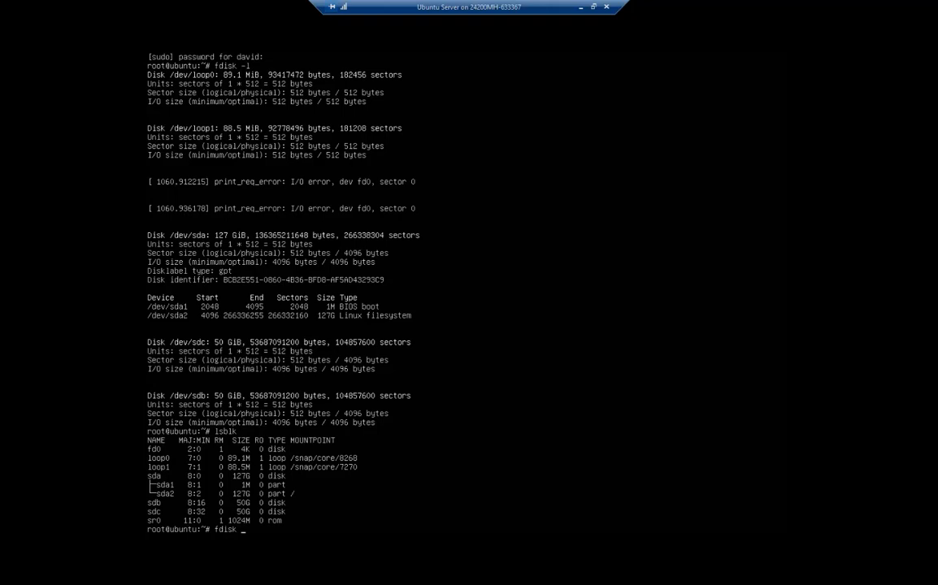
type("/dev/d")
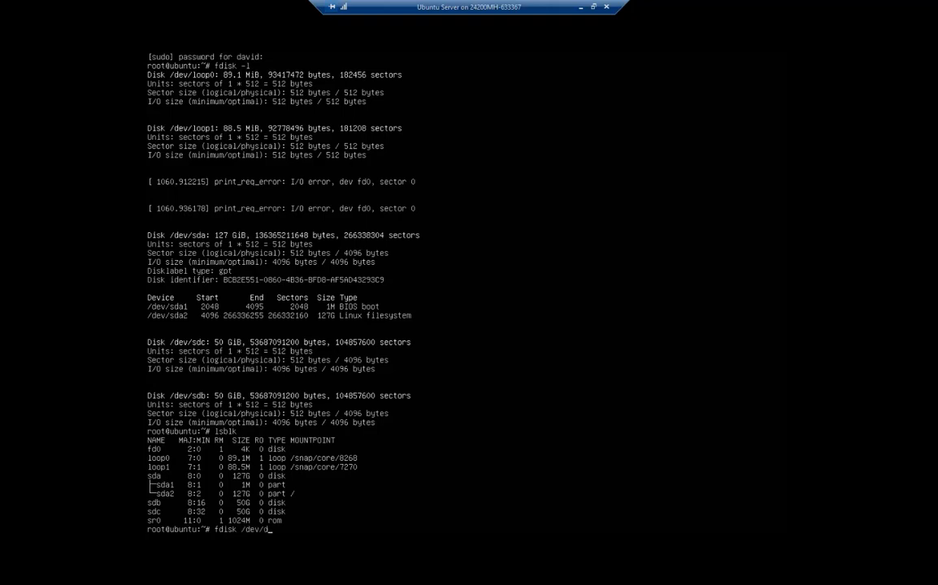
type("sdb")
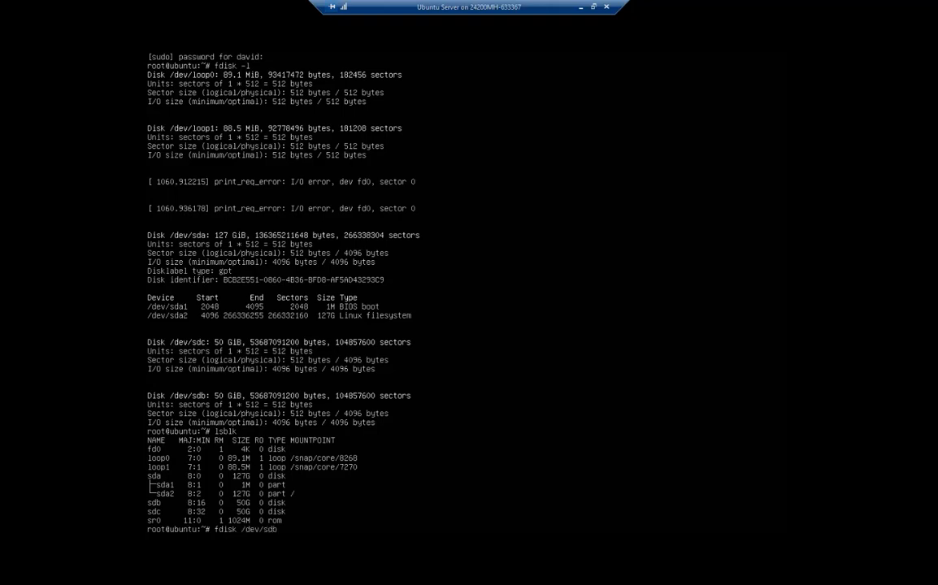
key("Return")
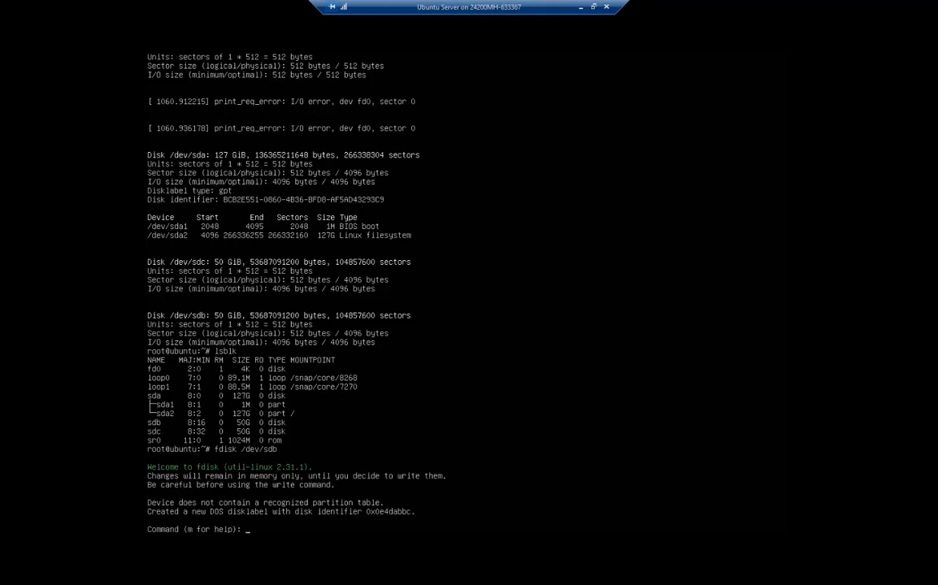
- Show the fdisk help menu with m, then create a new empty GPT disklabel with g
type("m")
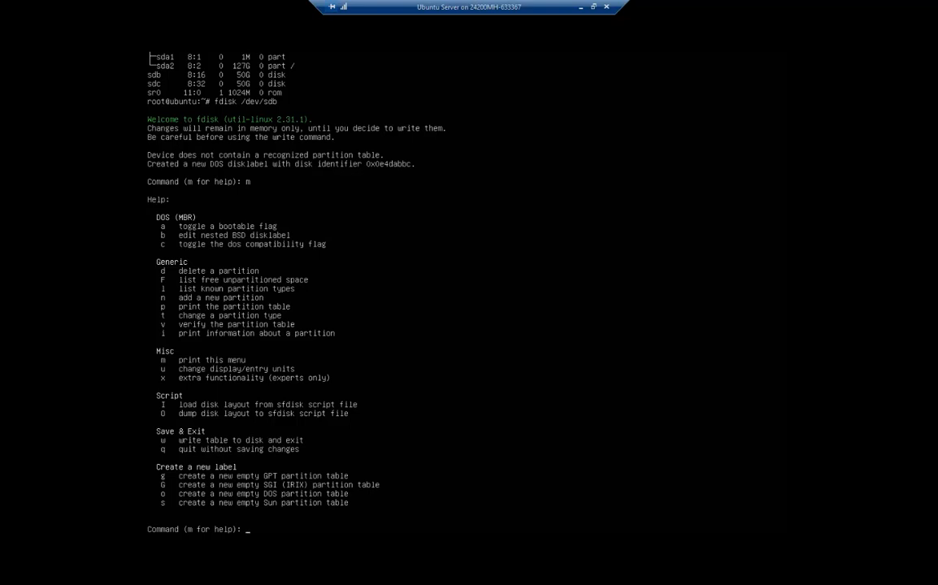
type("g")
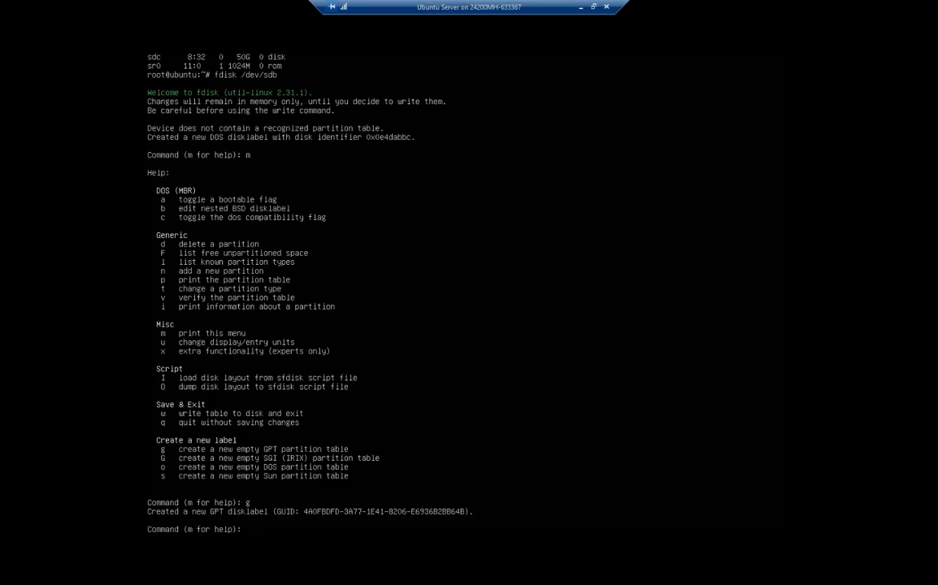
- Create new partition 1 as a Linux filesystem on sdb and write the table with w
type("n")
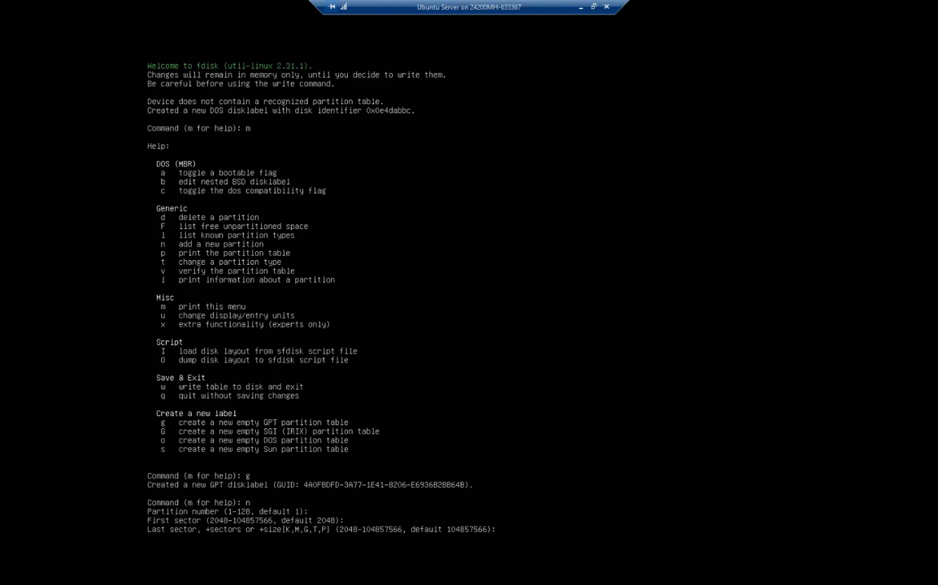
type("+40")
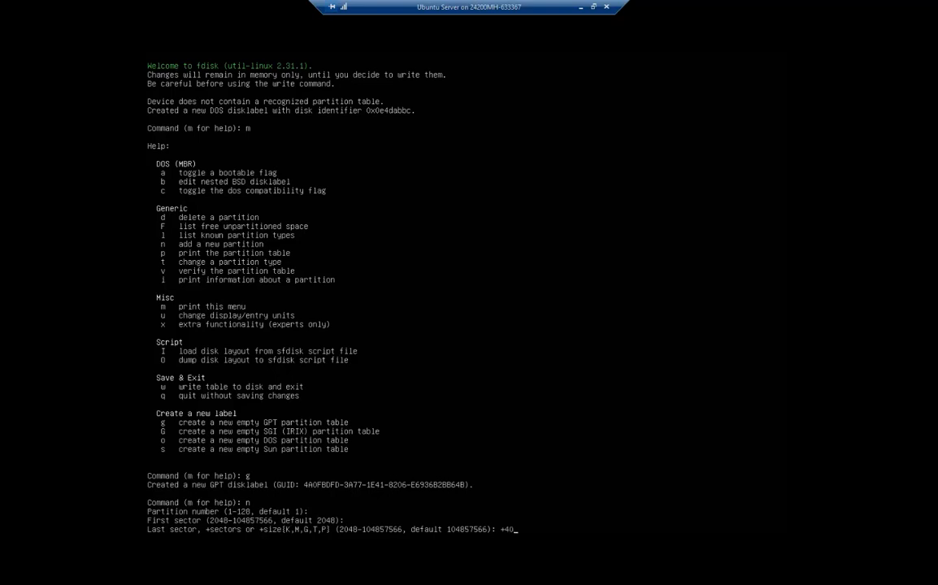
type("G")
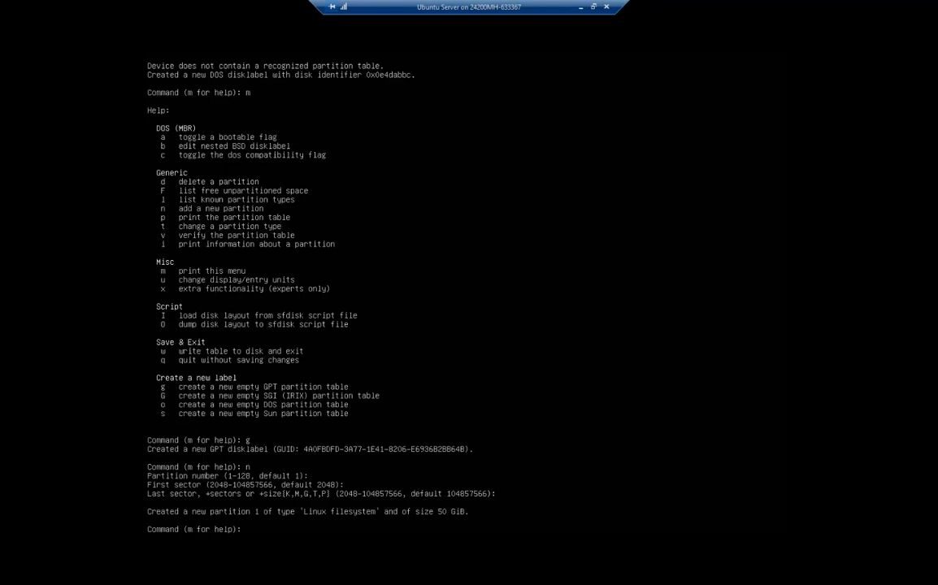
type("w")
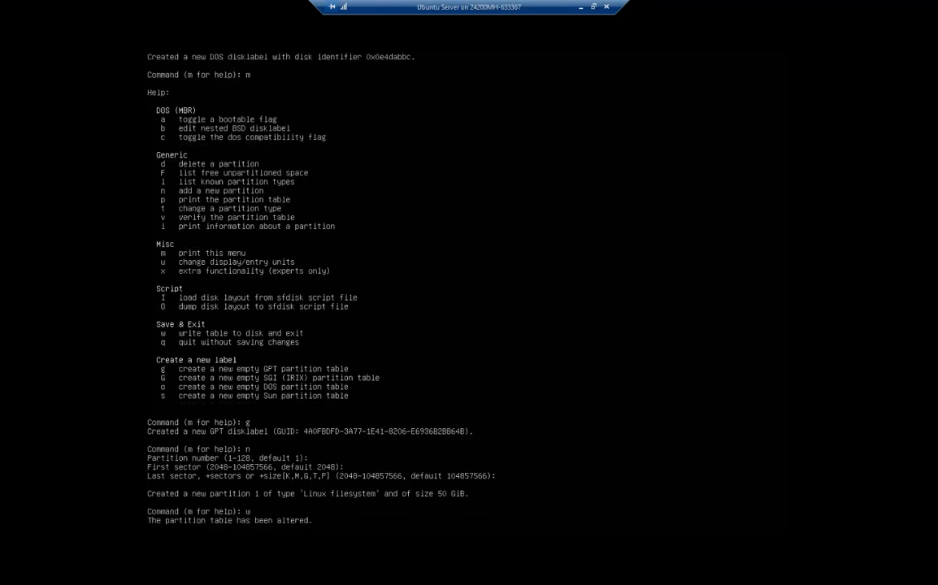
- Confirm the write and run lsblk, showing the new 50G sdb1 partition
key("Return")
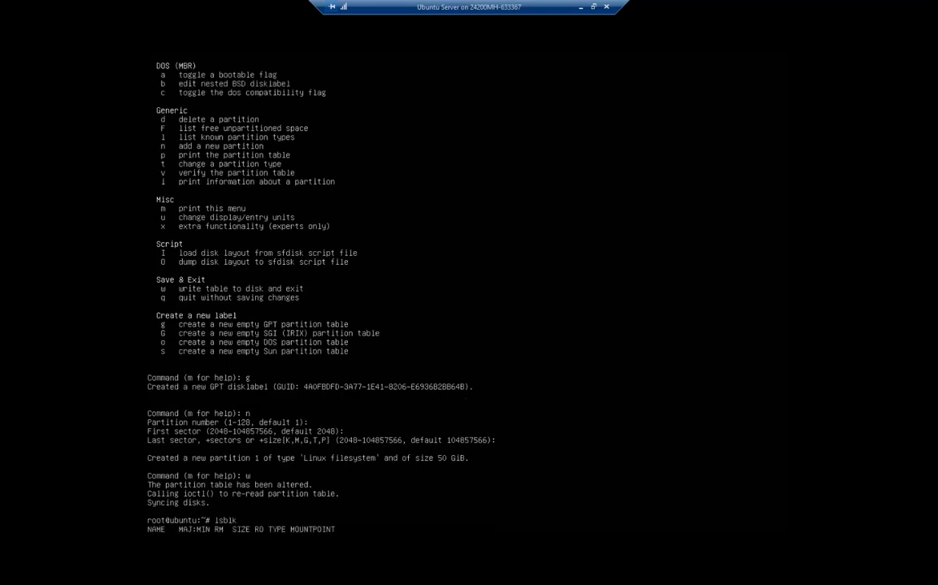
key("Return")
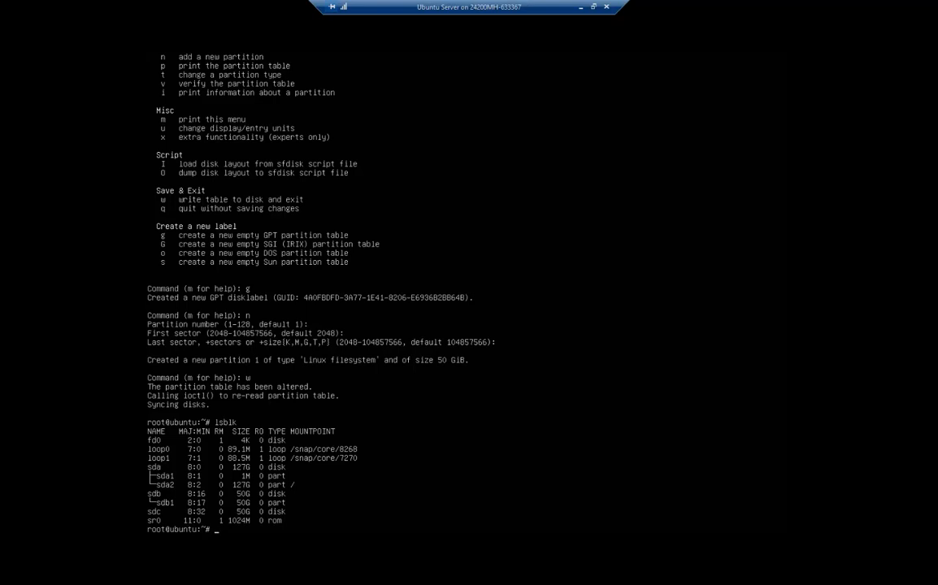
type("mkfs")
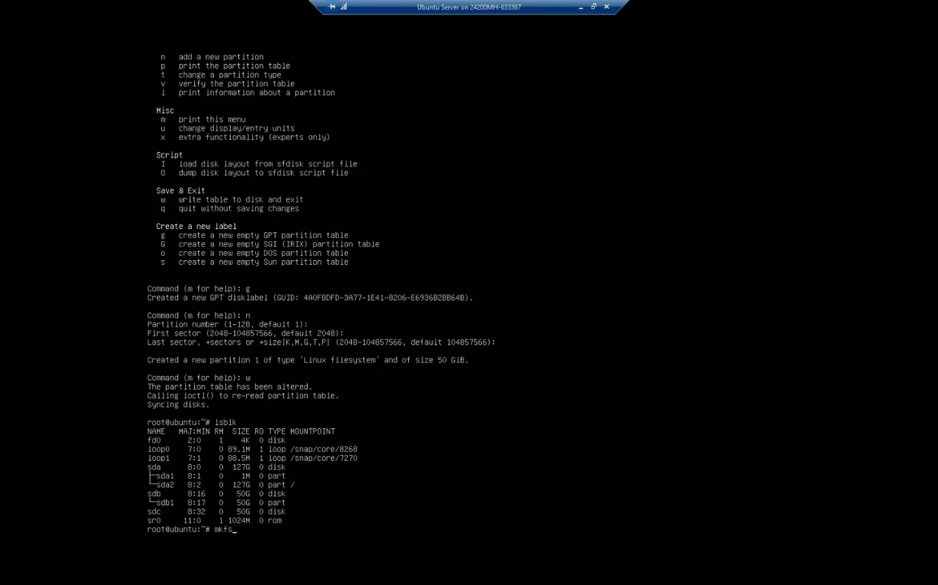
- Format /dev/sdb1 with an ext4 filesystem using mkfs.ext4
type(".")
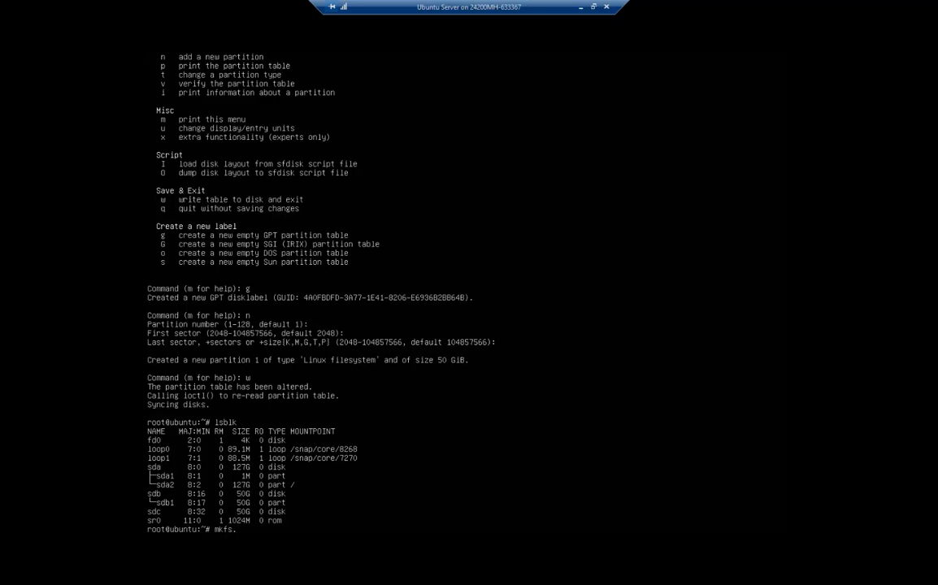
type(".ext")
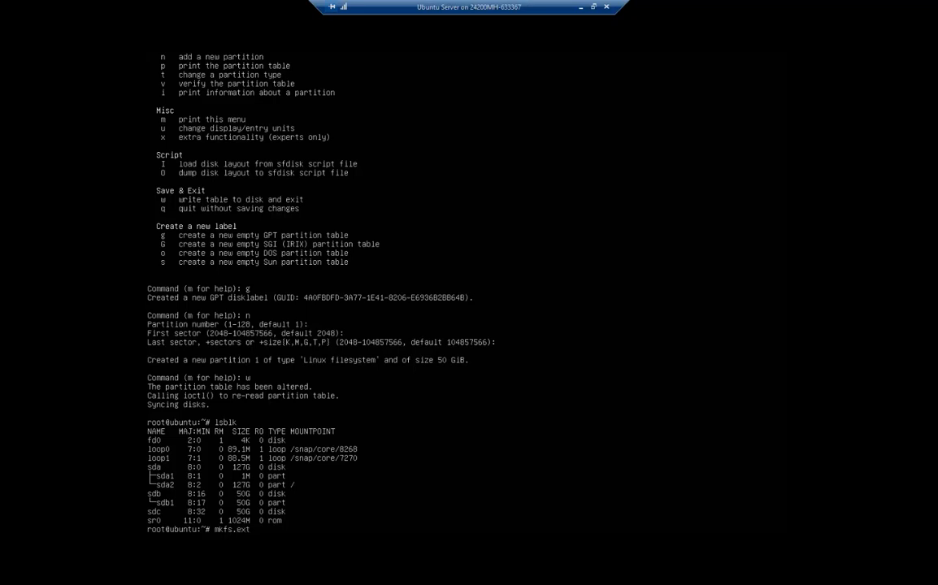
type("4")
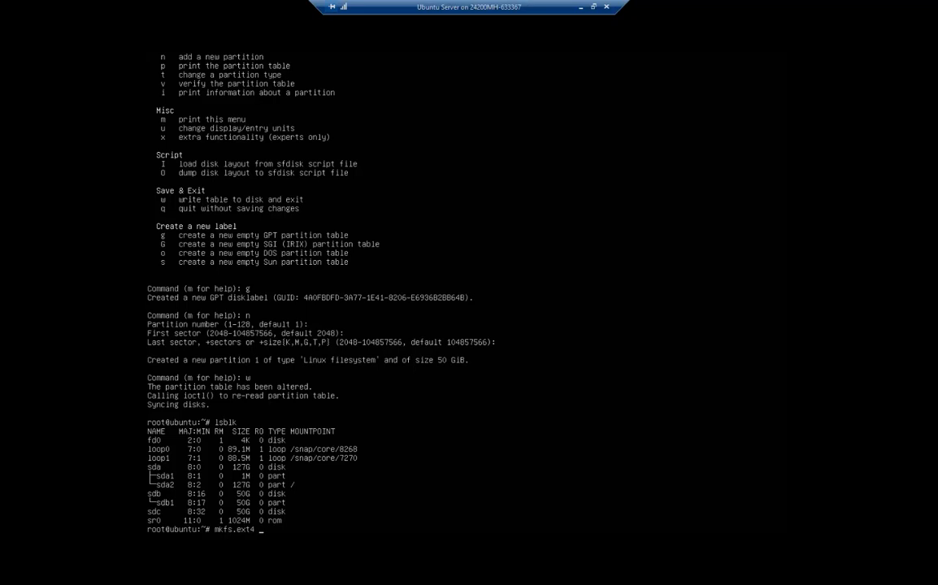
type("/deb")
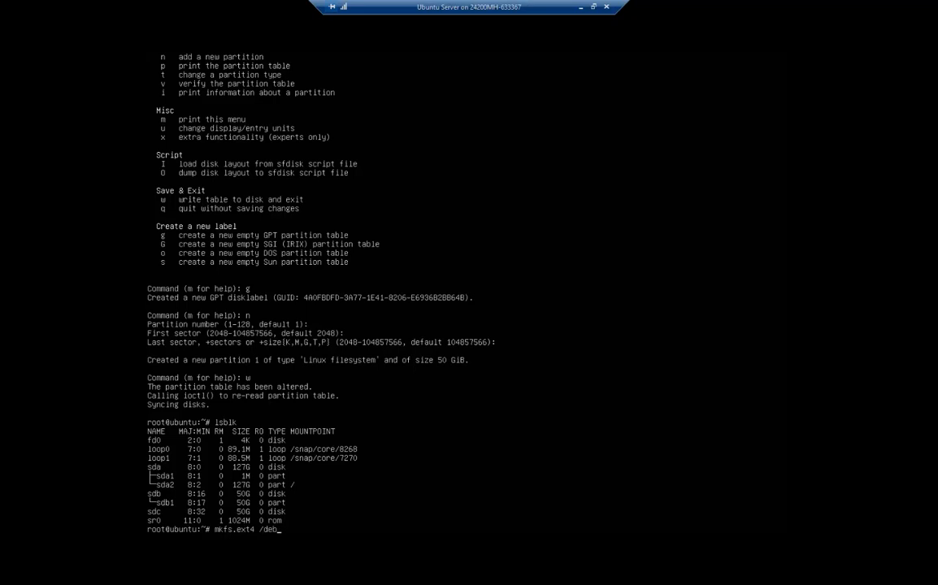
type("v/s")
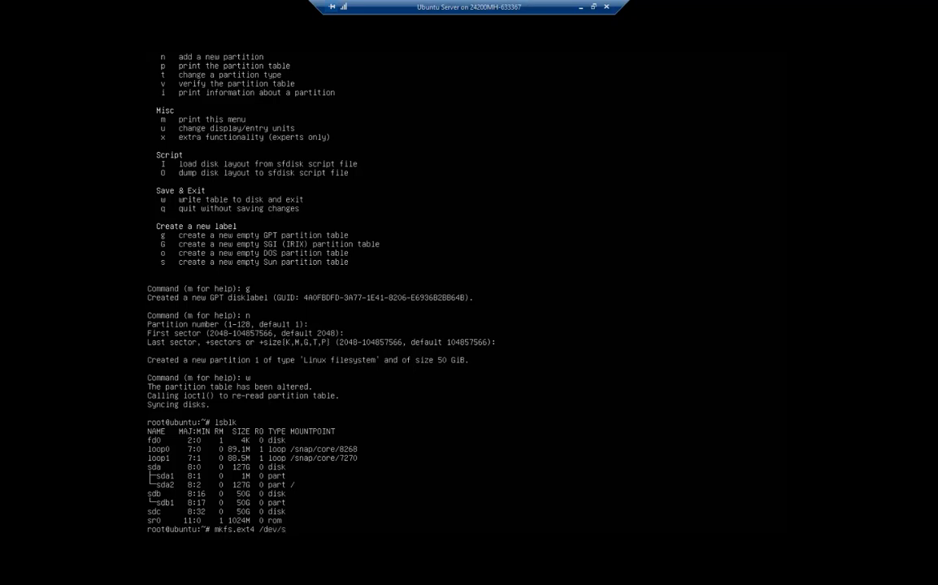
type("db")
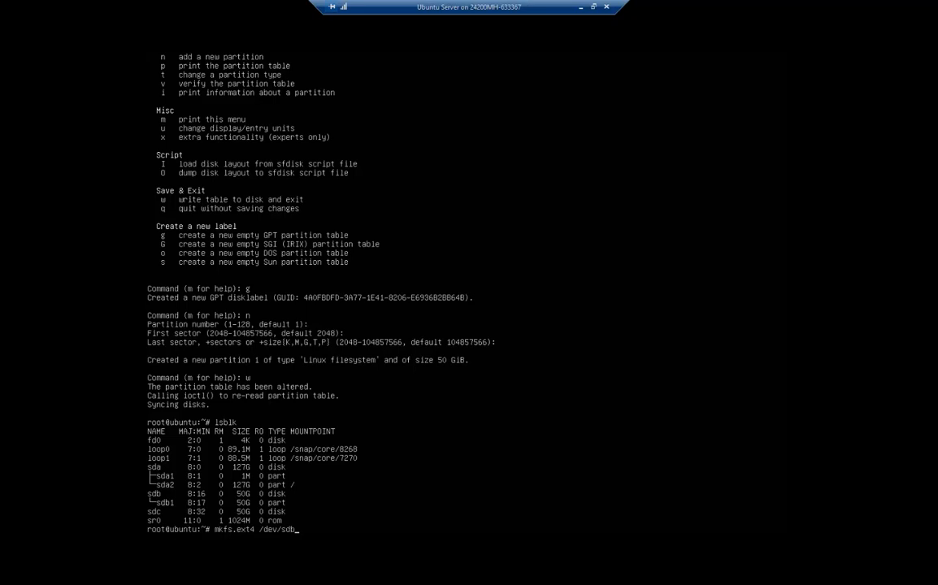
type("1")
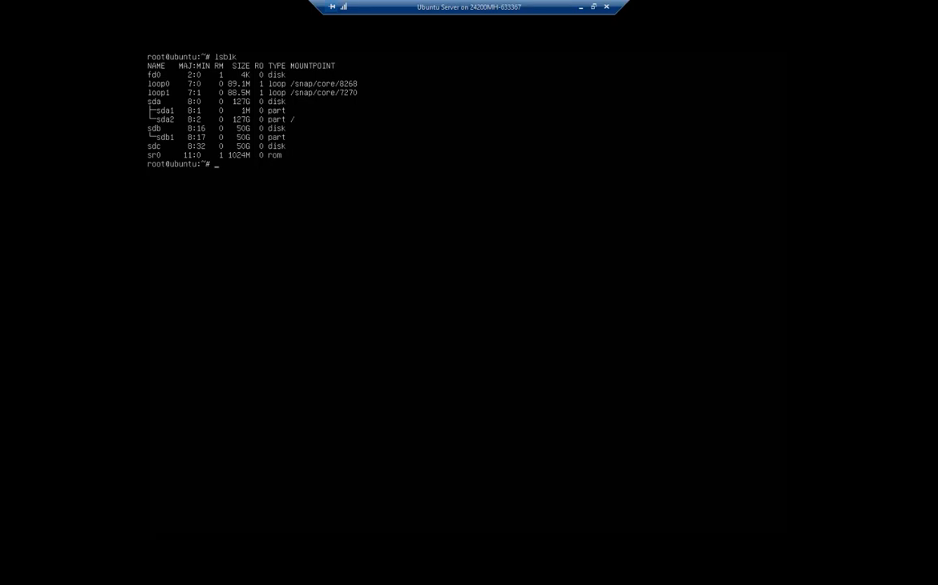
- List the root directory with ls / and then in long form with ls -l /
type("ls /")
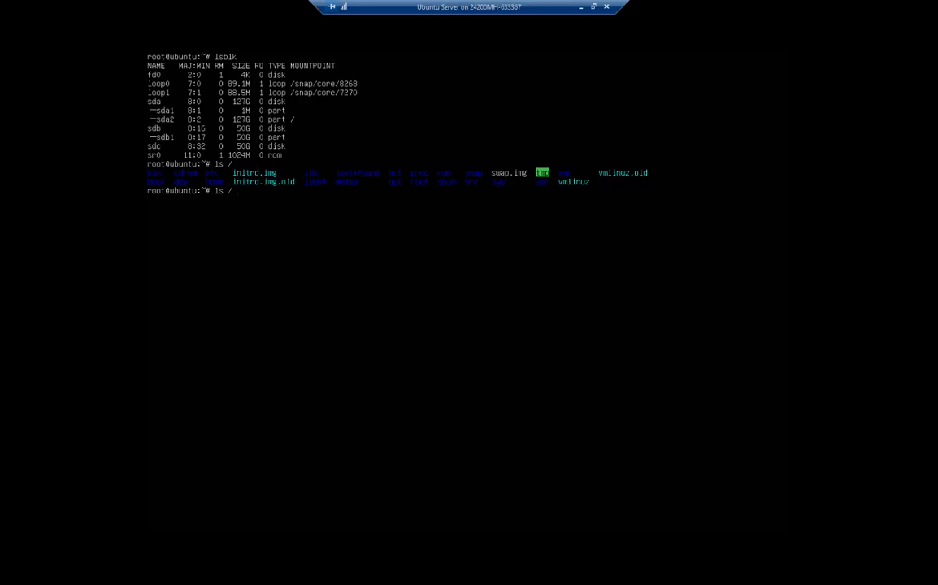
type("-l")
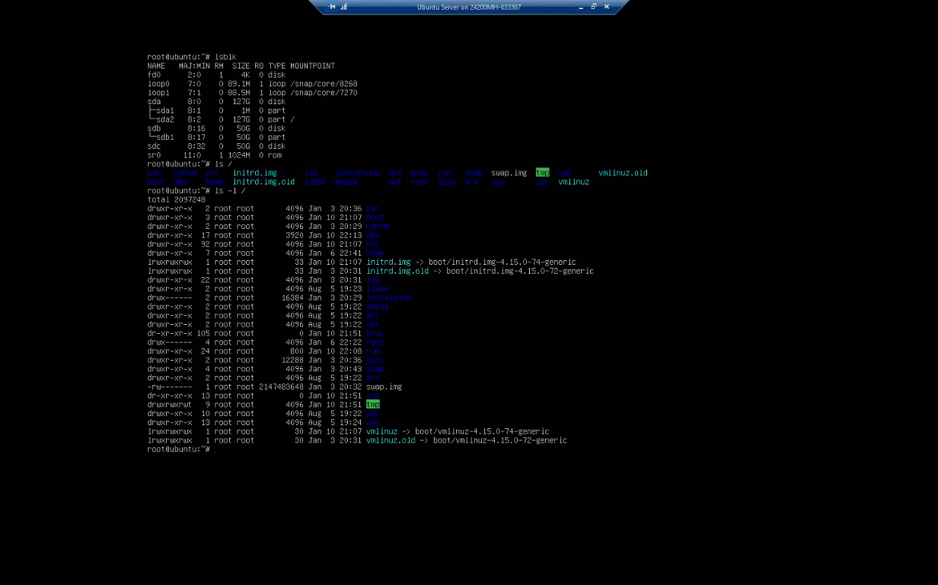
type("mkdir")
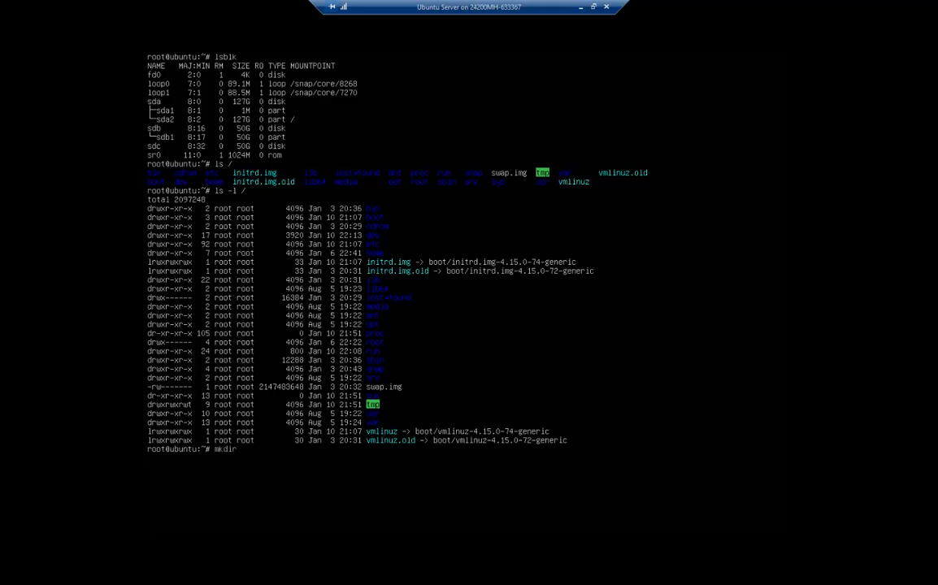
- Create the /mnt/hdd2 directory and verify it with ls -l /mnt
type("/mnt")
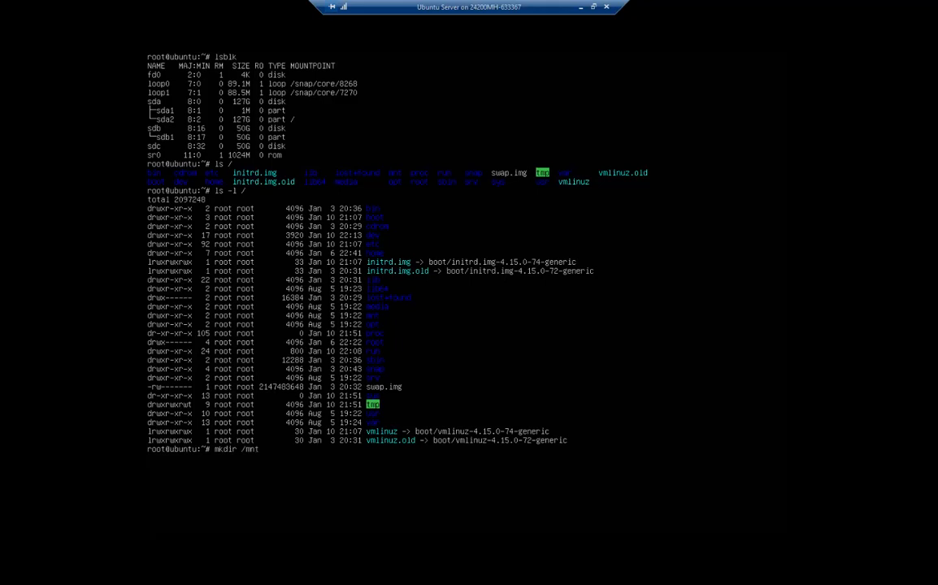
type("/hdd2")
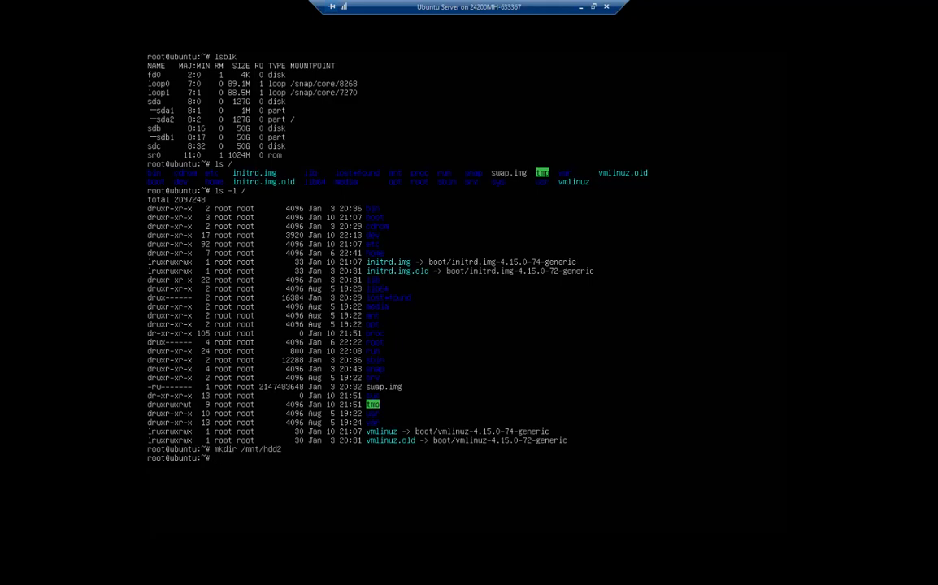
type("ls -l /mnt")
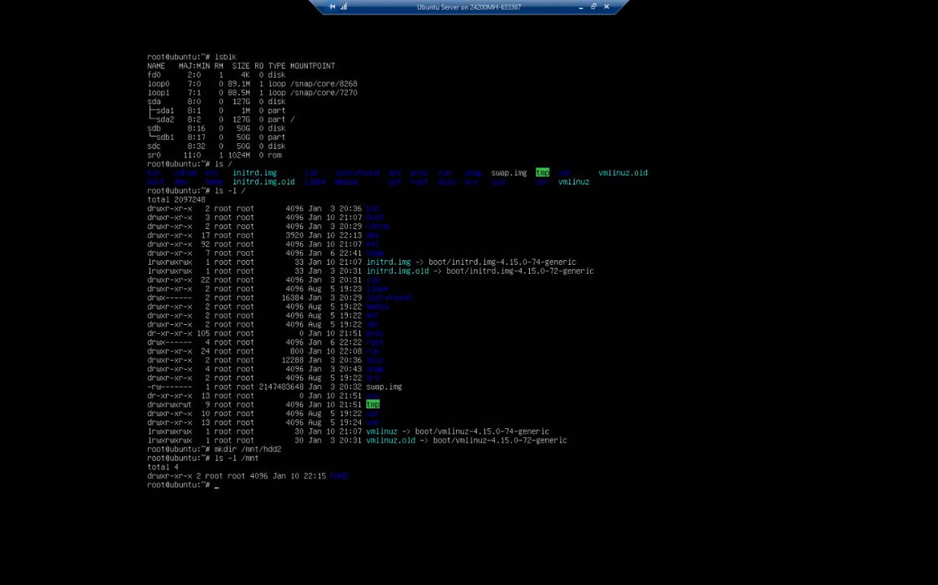
type("mount")
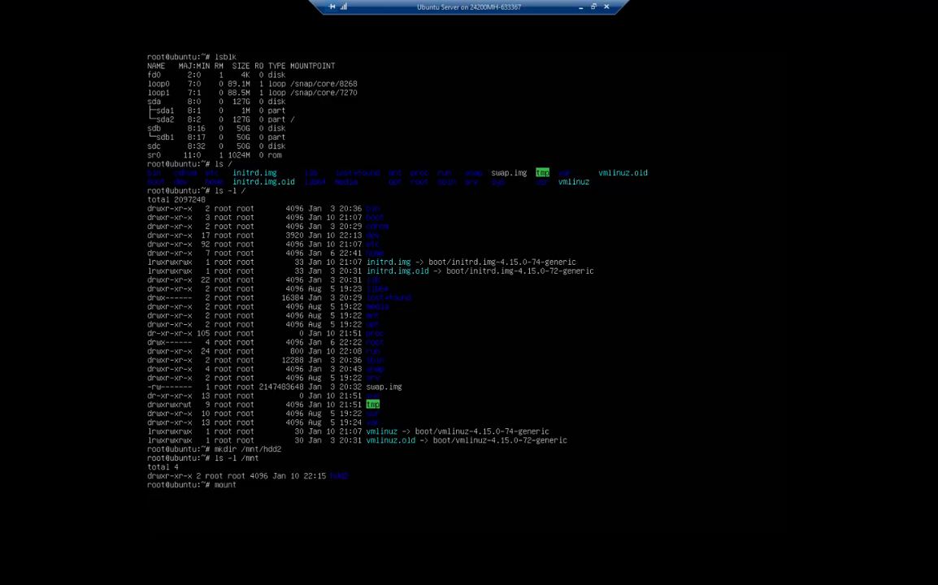
- Mount /dev/sdb1 at /mnt/hdd2 and confirm the mount with df -h
type("/de")
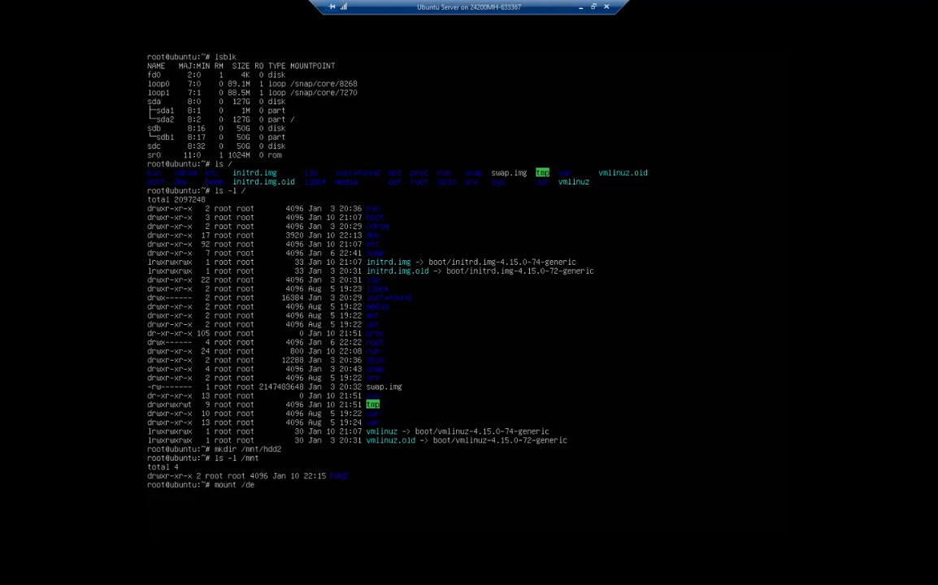
type("v/")
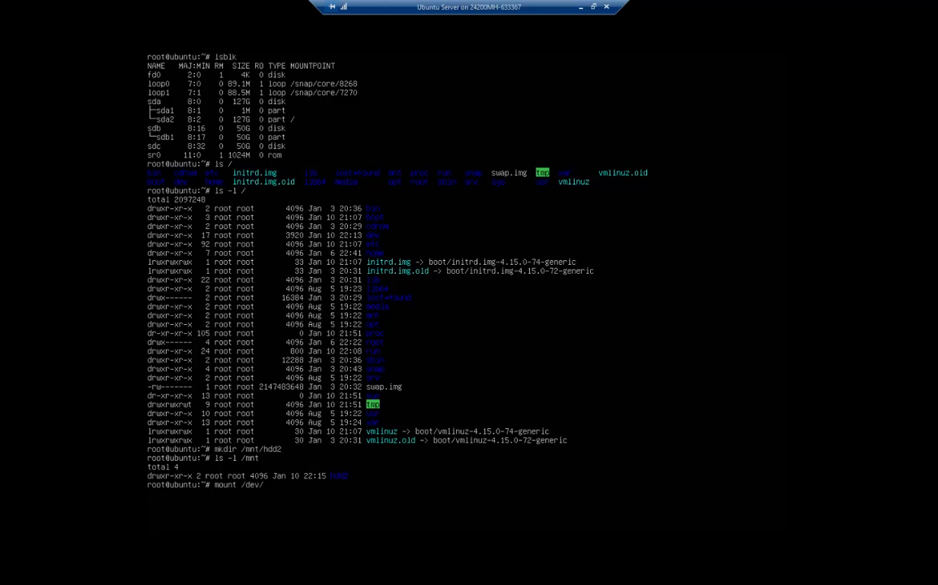
type("sdb1")
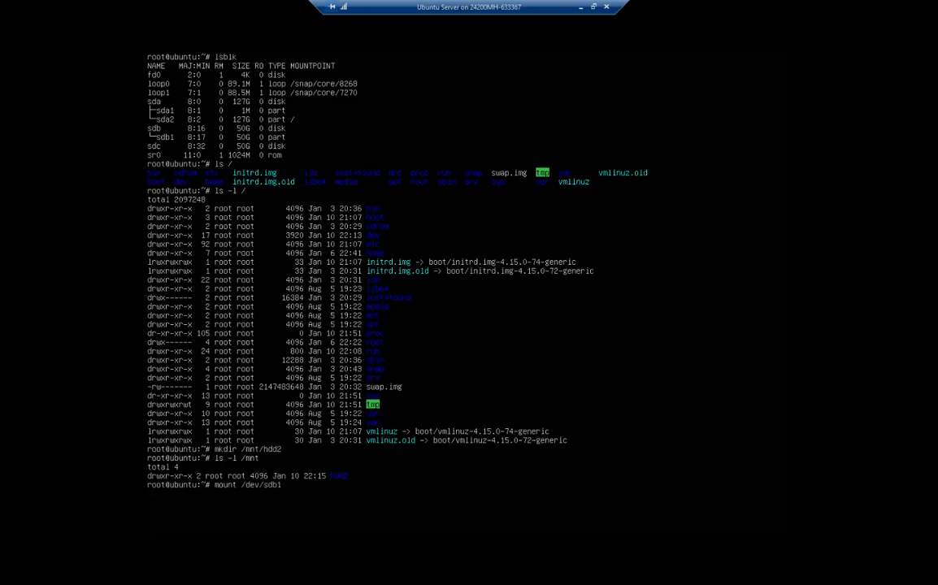
type("/mnt")
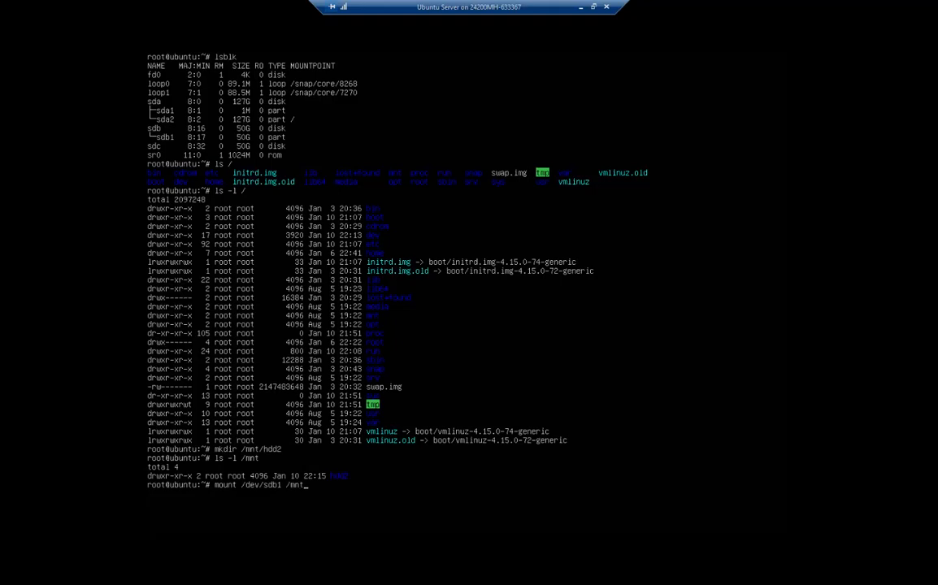
type("/hdd2")
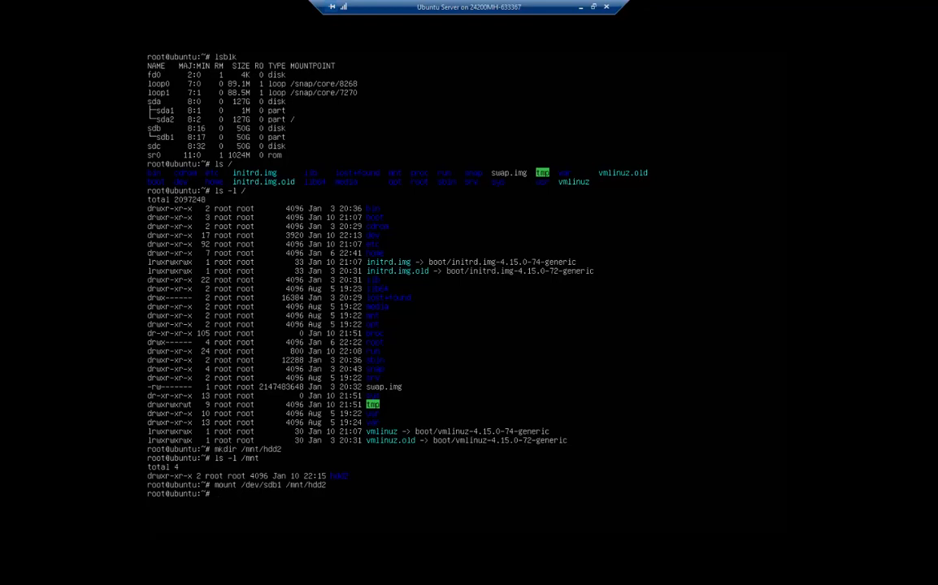
type("df -h")
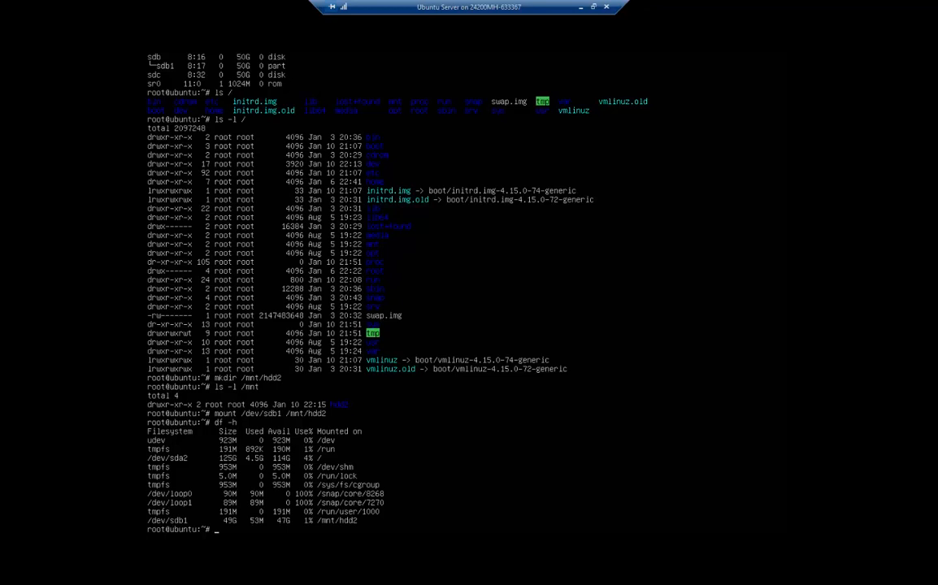
- Change into /mnt/hdd2 and list all its contents including hidden files with ls -a
type("cd /mnt/h")
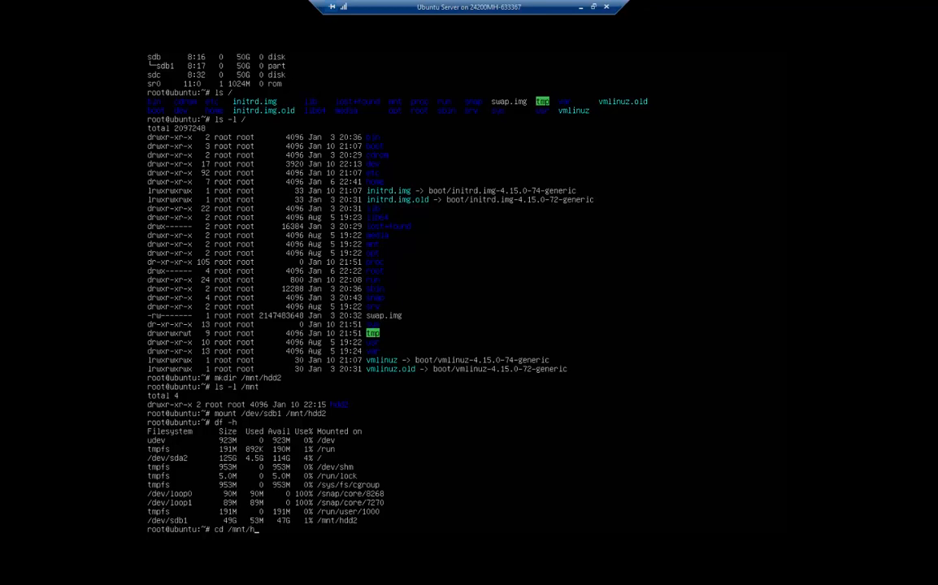
key("Return")
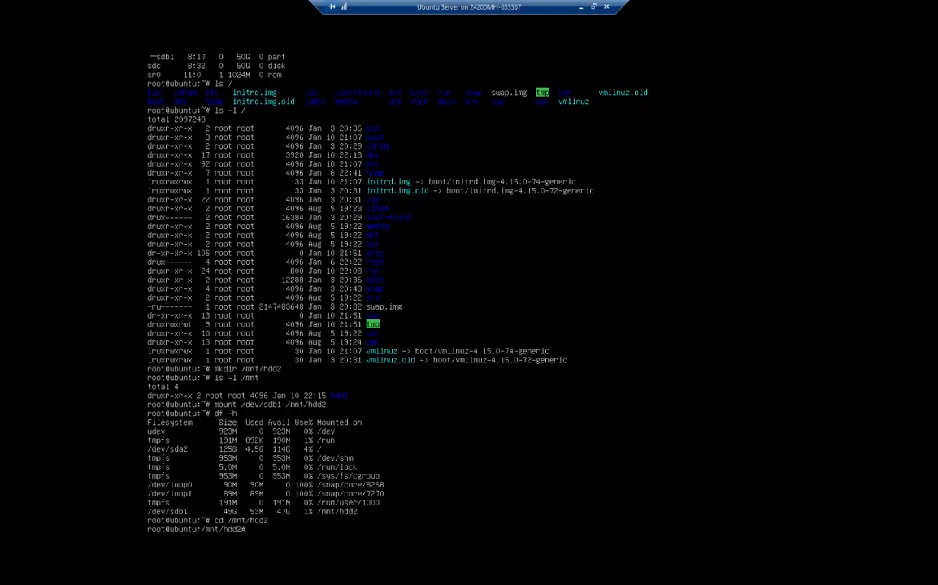
type("ls")
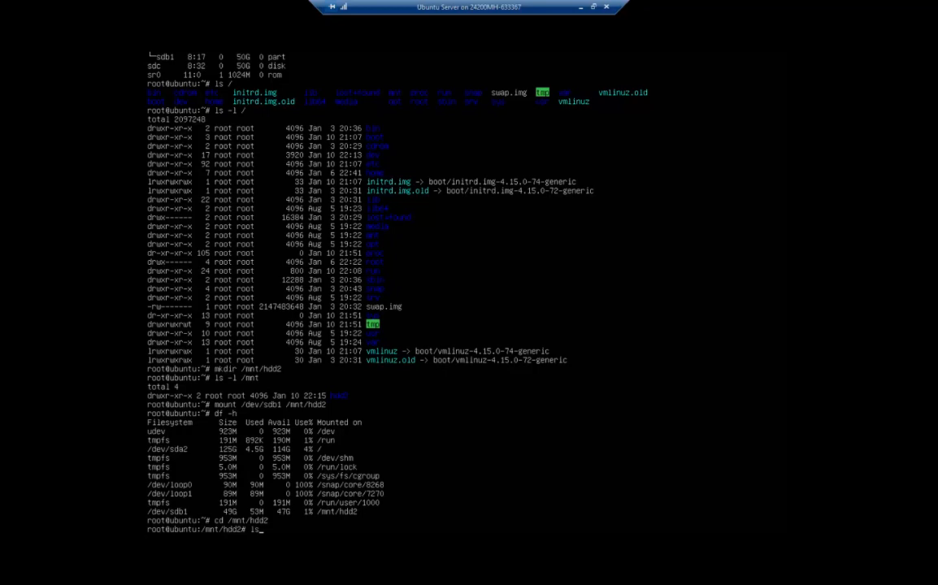
type("-a")
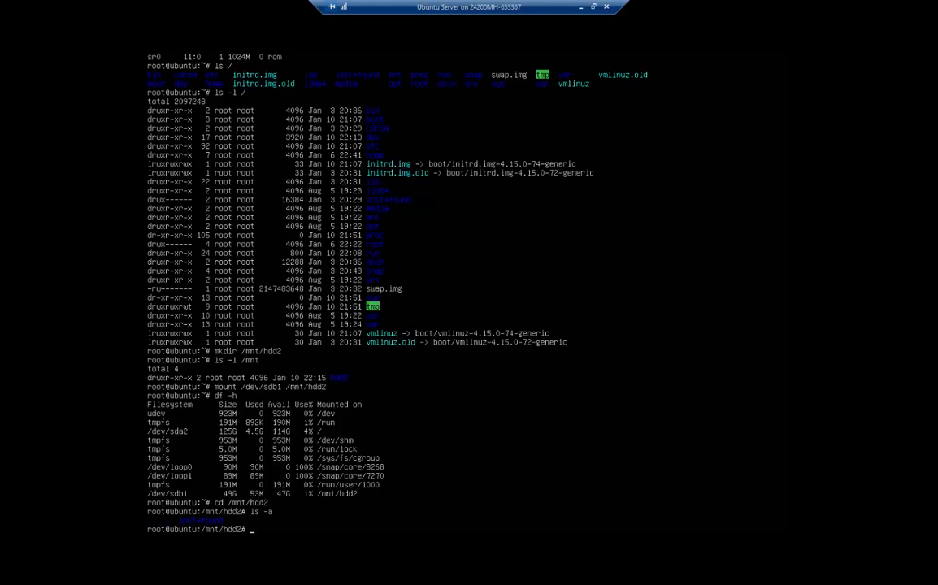
type("cd")
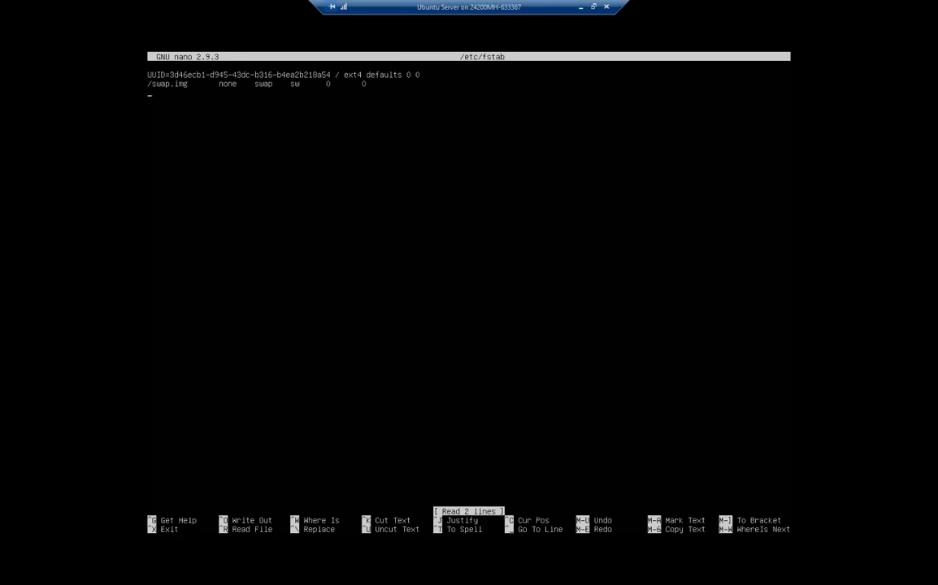
- Enter the line '/dev/sdb1 /mnt/hdd2 ext4 defaults 0 2' in nano and write it out with Ctrl+O
type("/")
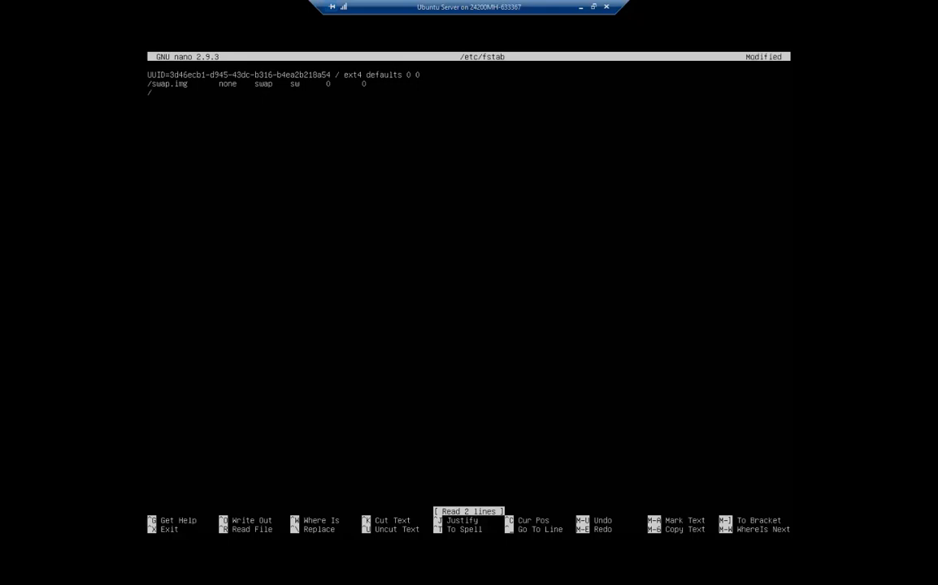
type("dev/")
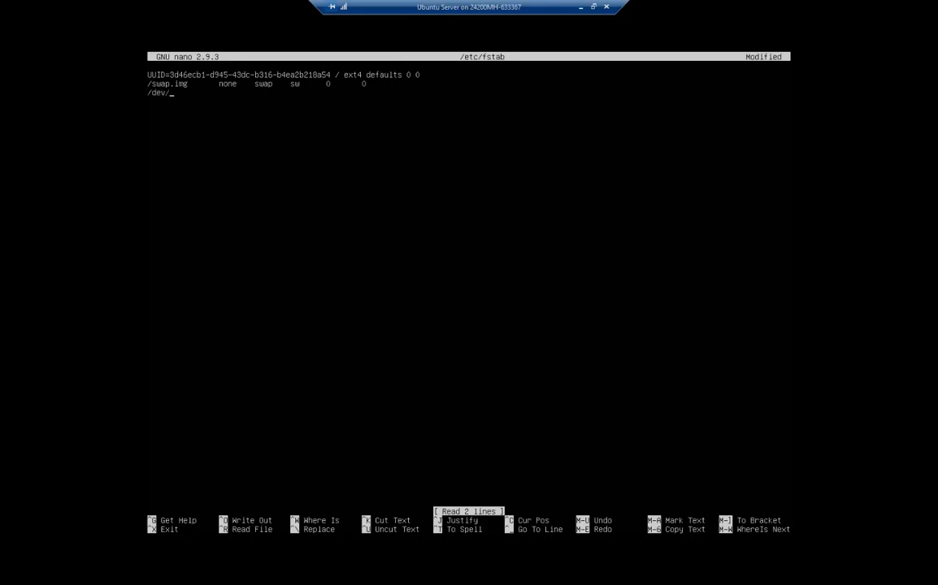
type("sdb1")
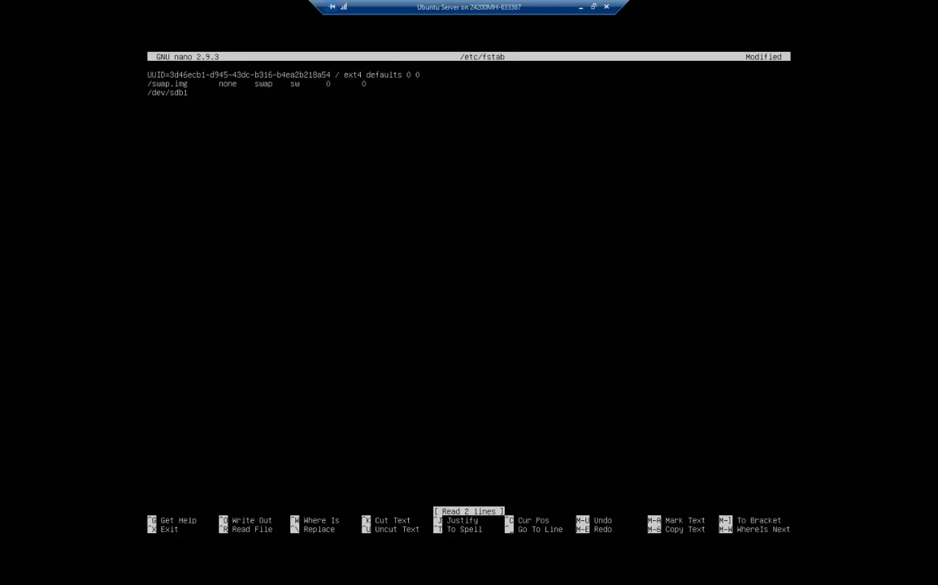
type("/mnt")
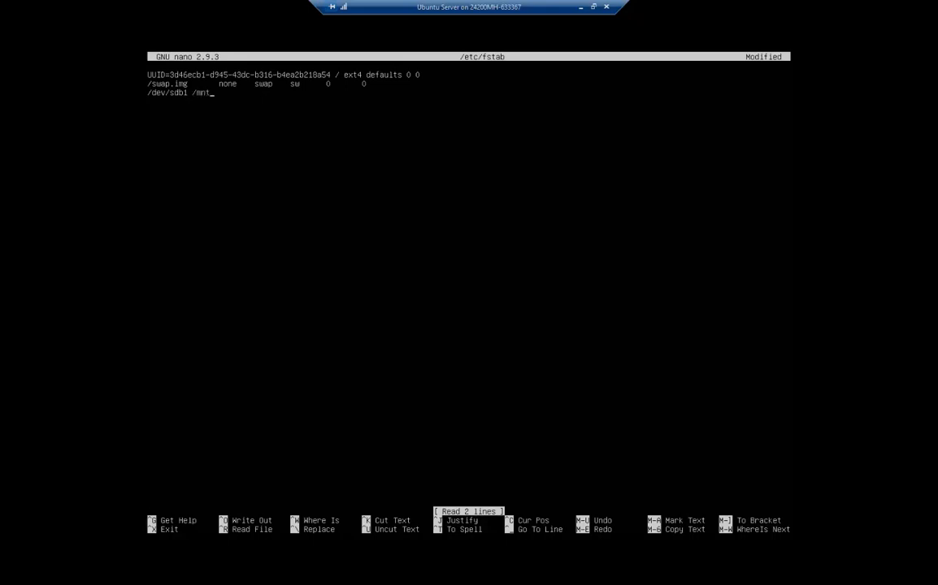
type("/hdd2")
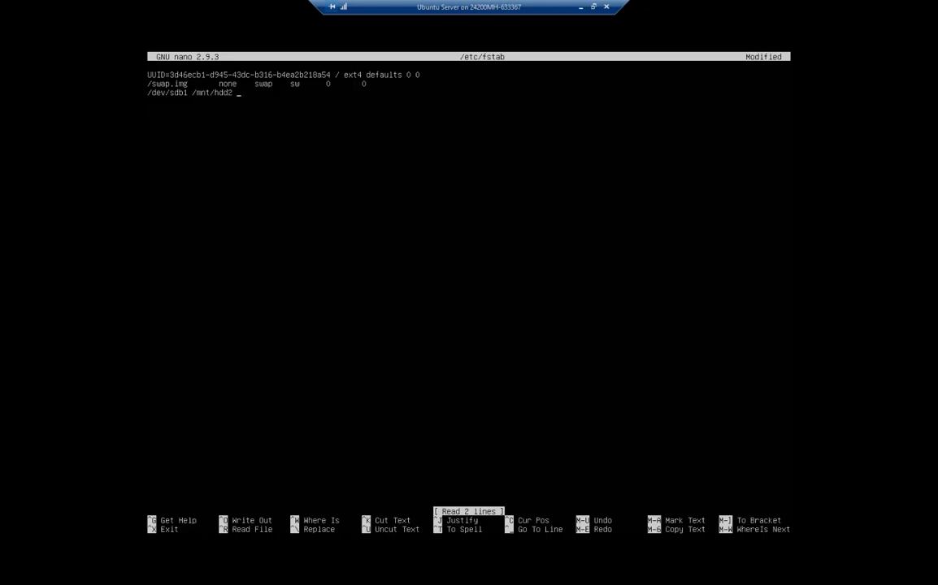
type("e")
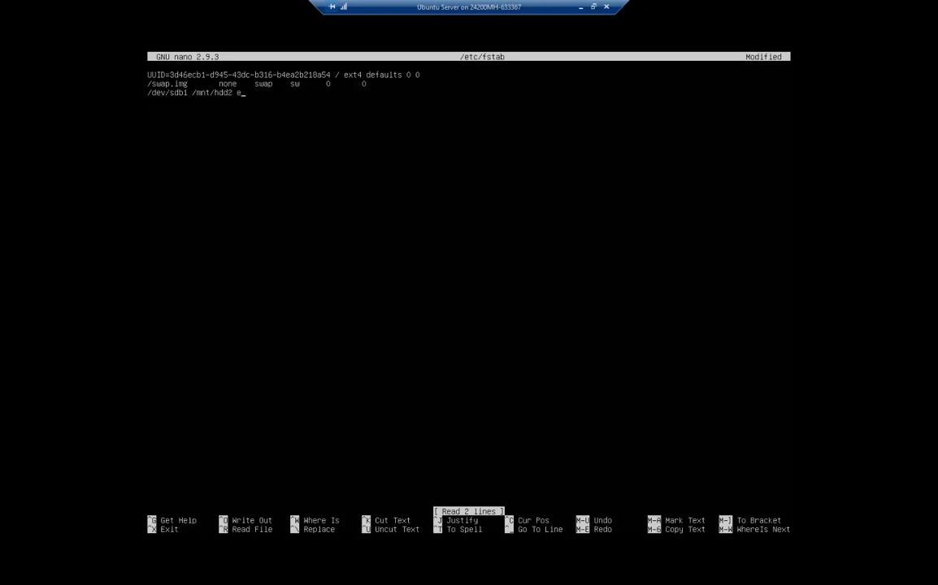
type("xt4")
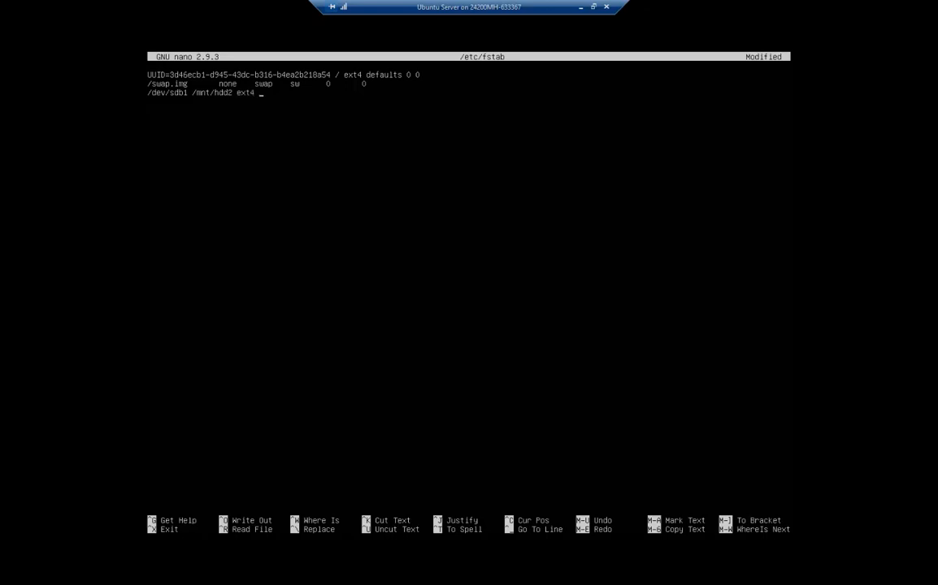
type("def")
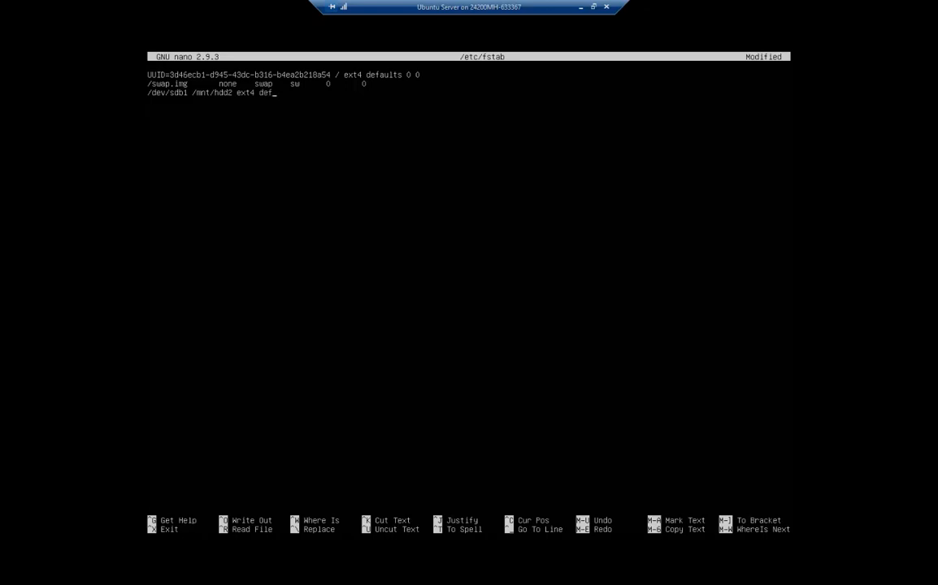
type("aults 0 2")
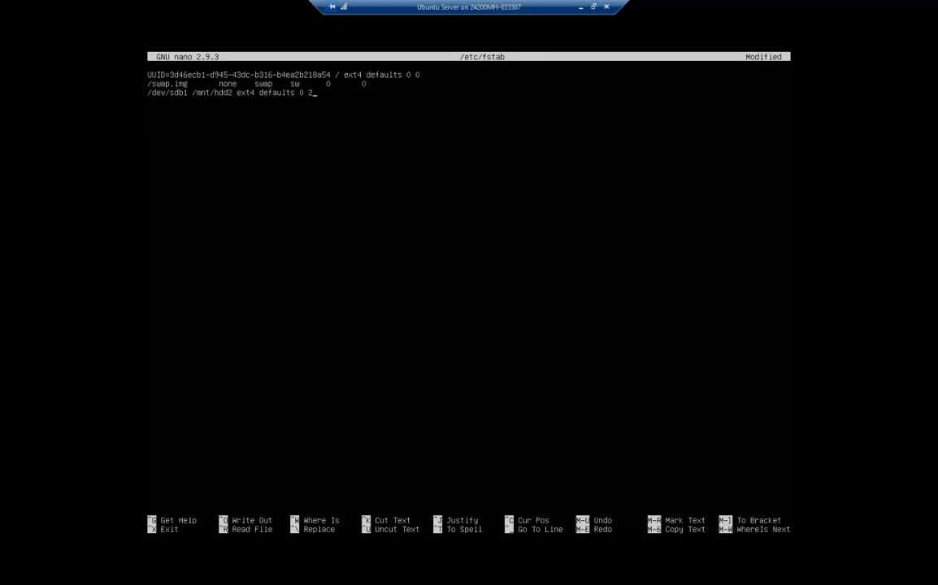
key("ctrl+o")
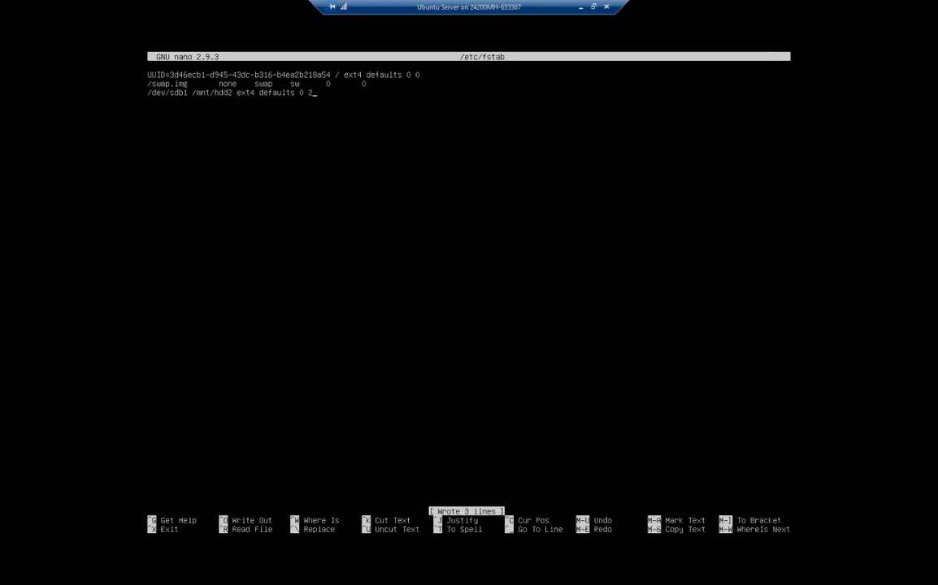
- Exit nano back to the root shell to unmount /mnt/hdd2
key("ctrl+x")
type("df -h")
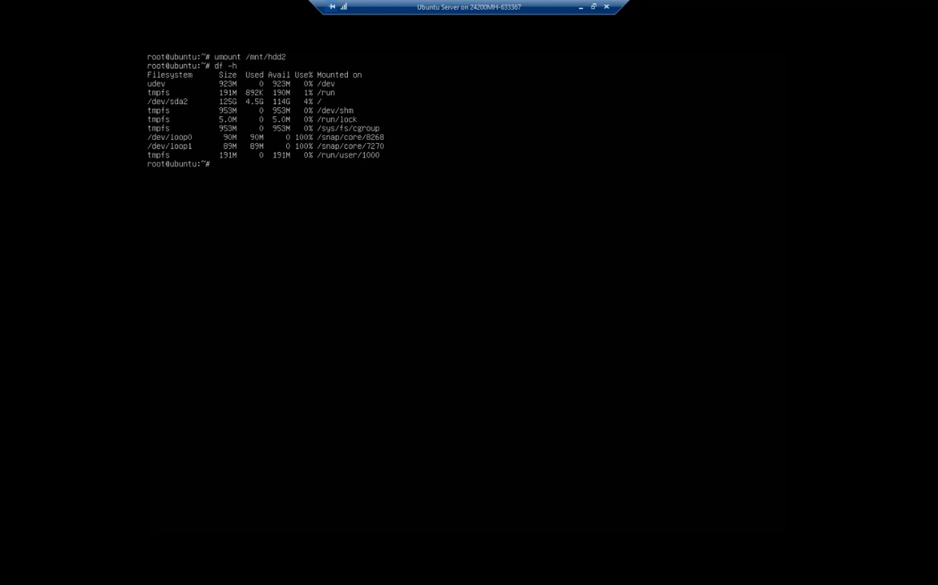
- Run 'mount -a' to remount everything in fstab and begin a 'df -h' check
type("m")
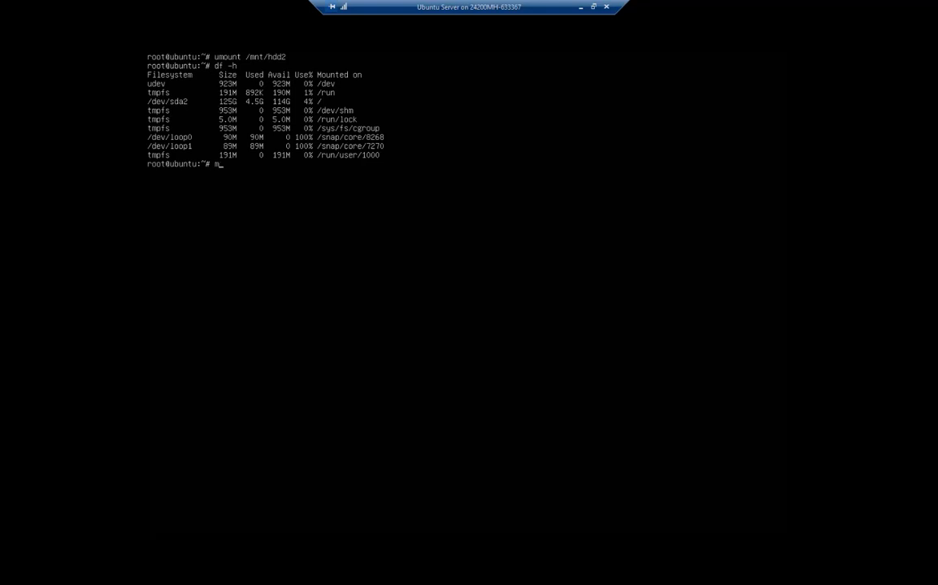
type("ount -a")
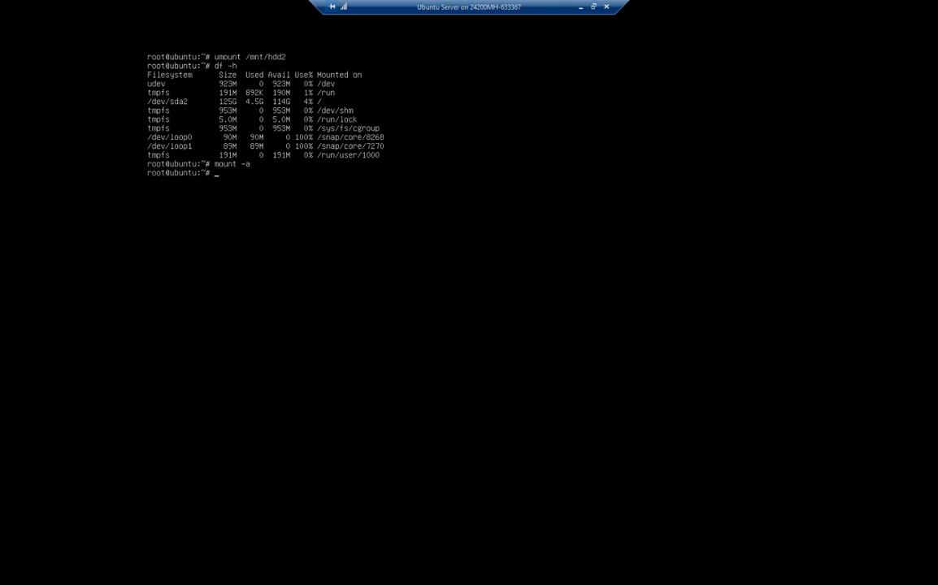
key("Return")
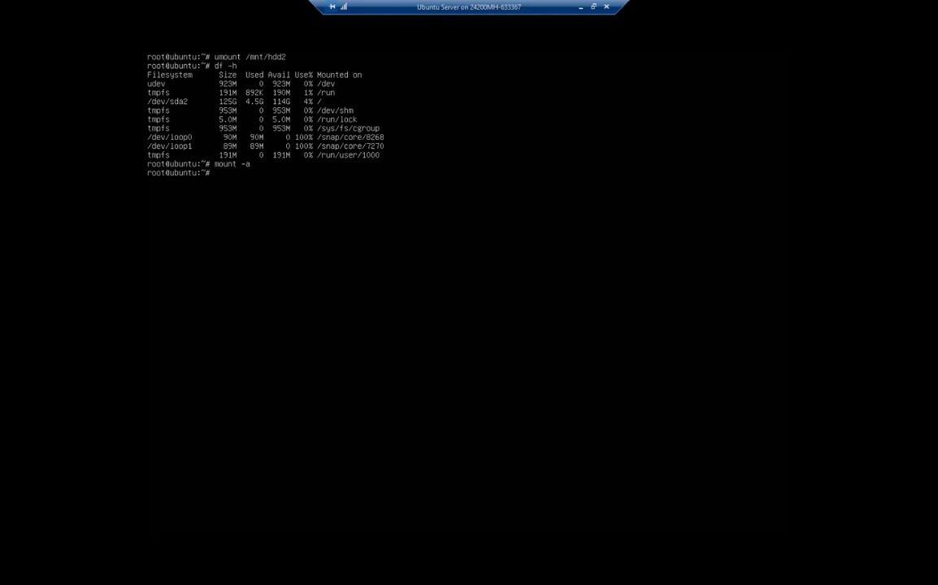
type("df -")
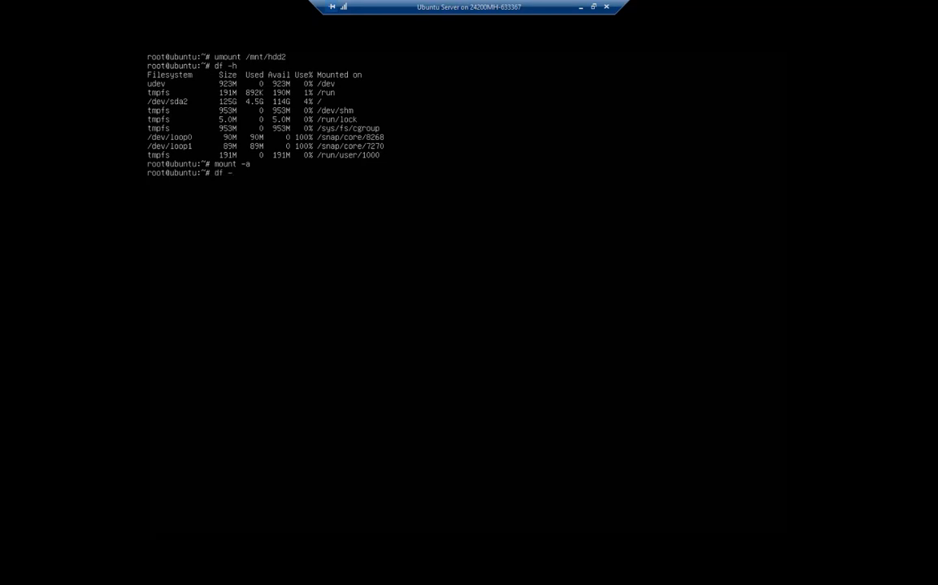